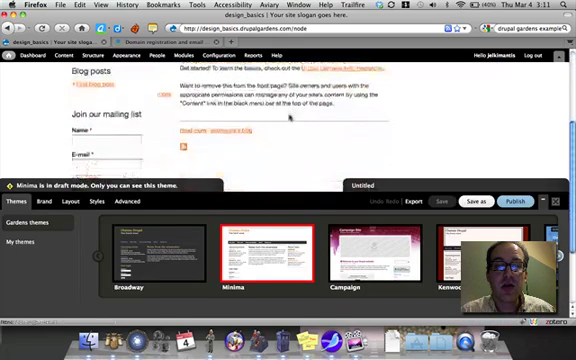
Browse the theme thumbnails and choose a dark theme with blue navigation bars.
scroll("down", 3)
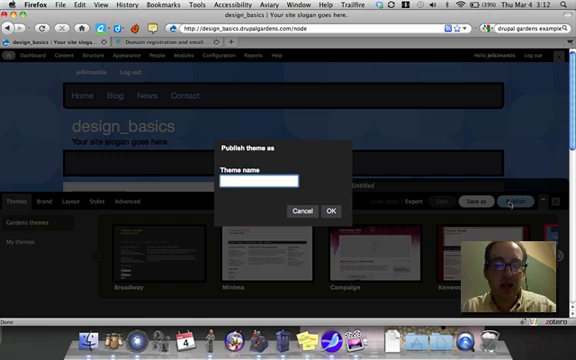
Publish the theme under the saved name 'Default'.
type("Default_basic")
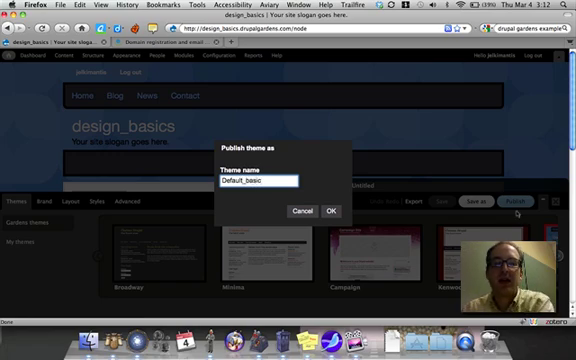
left_click(338, 212)
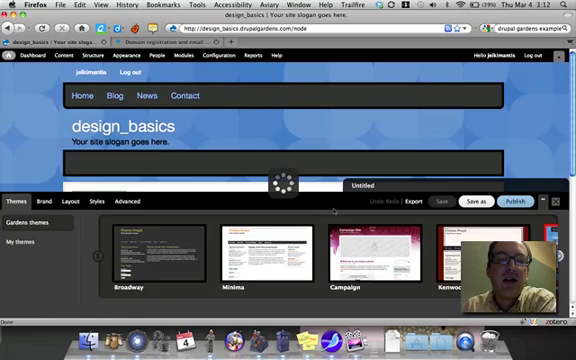